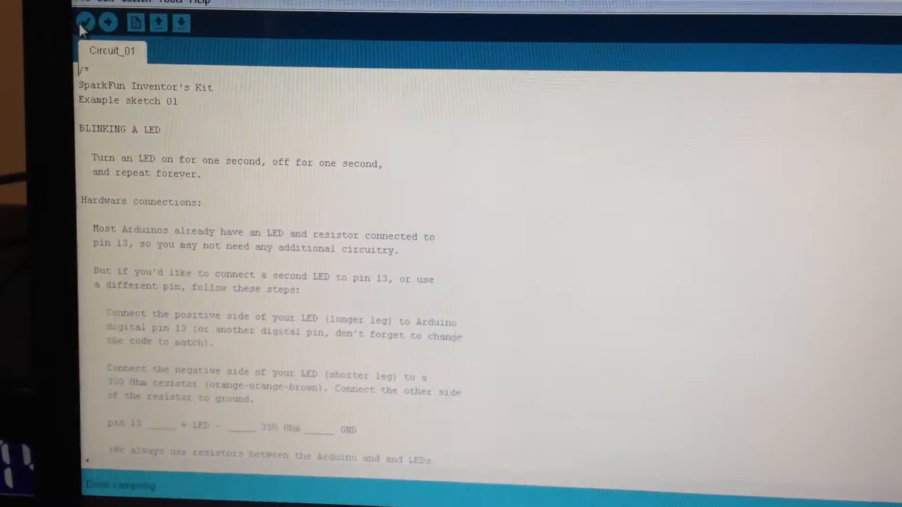
Compile Circuit_01 with Verify and bring setup()'s pinMode(13, OUTPUT) line into view
left_click(85, 22)
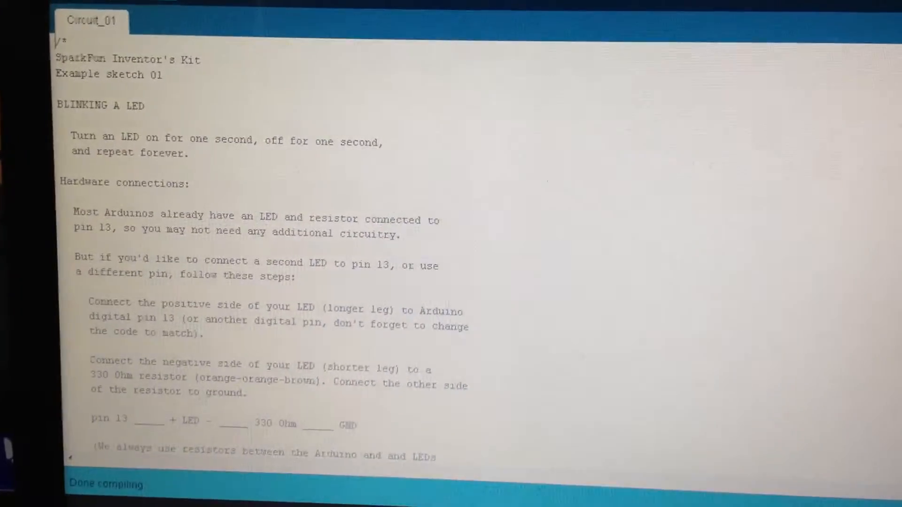
scroll("down", 3)
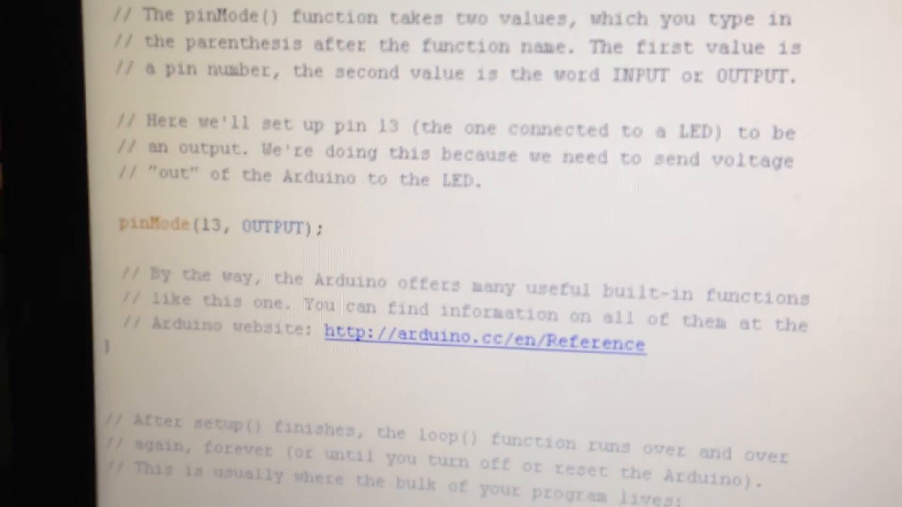
Scroll through loop(): digitalWrite pin 13 HIGH, delay 1000 ms, LOW, delay 1000 ms
scroll("down", 3)
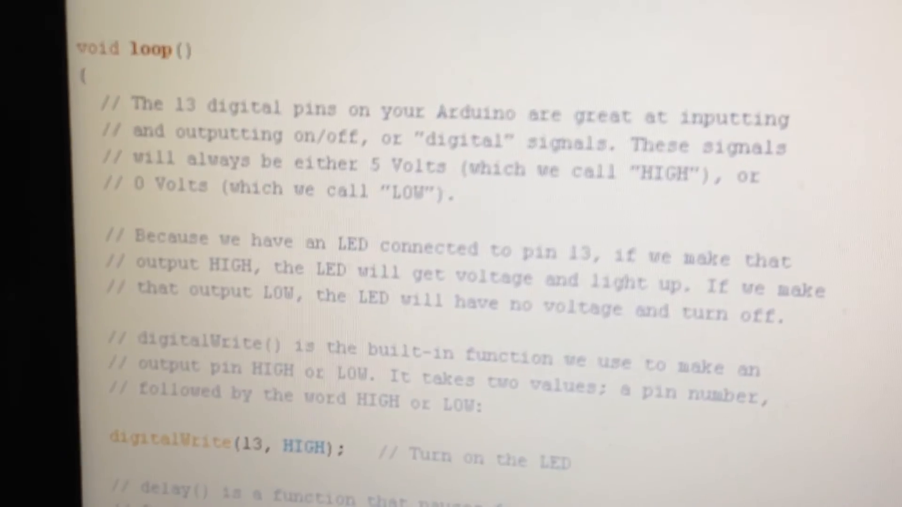
scroll("down", 3)
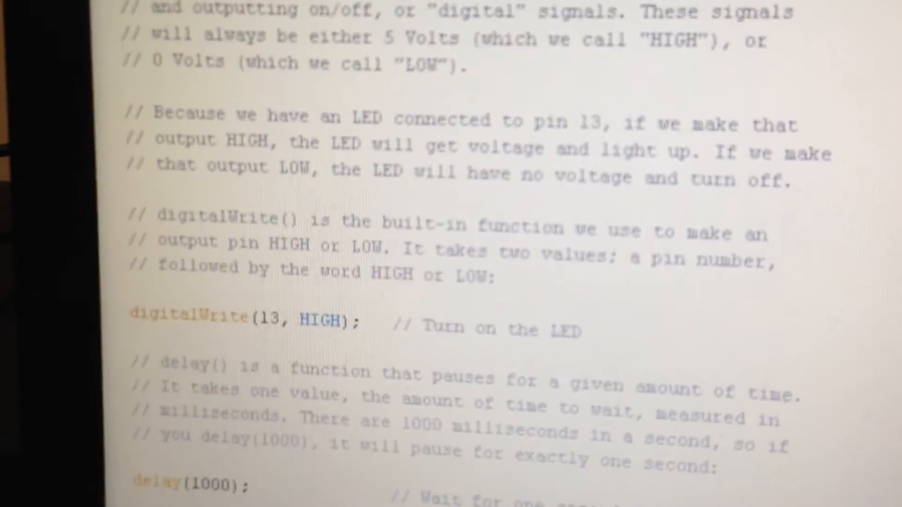
scroll("down", 3)
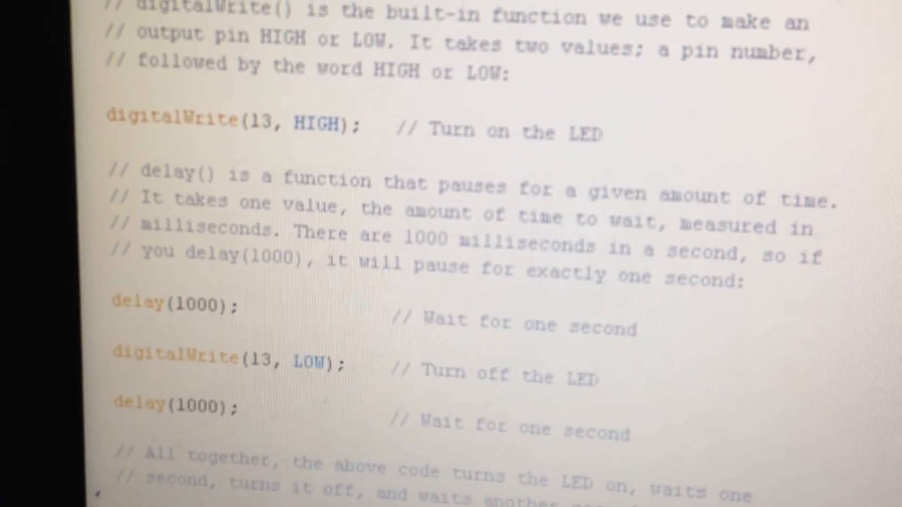